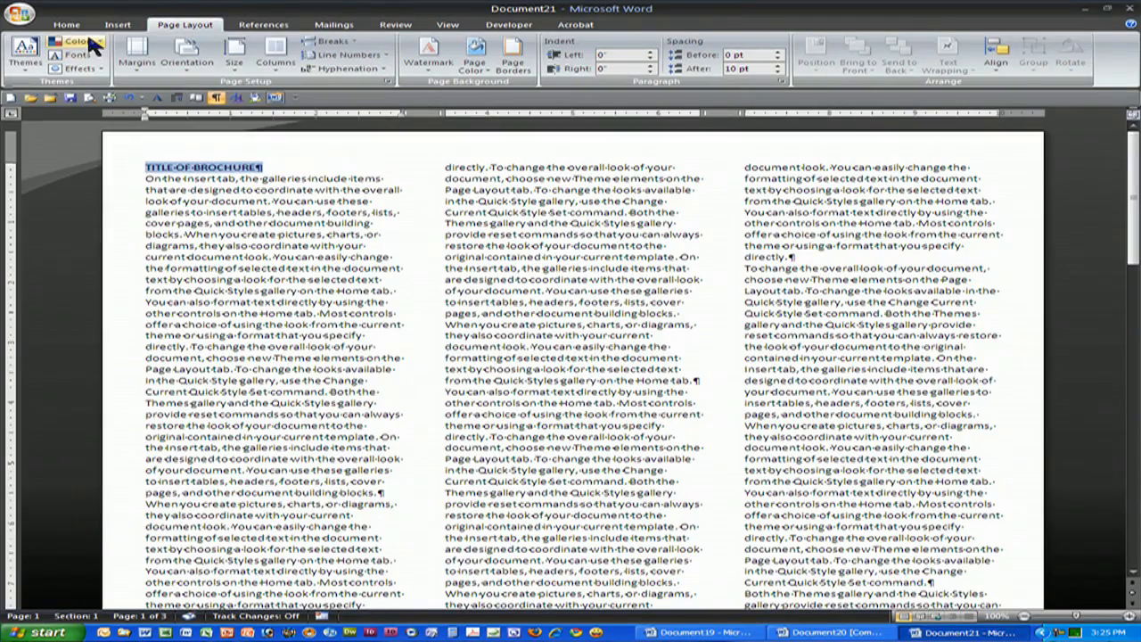
Step: Switch to the Home tab to show the Font and Paragraph groups for the selected title
{"action": "left_click", "coordinate": [65, 24]}
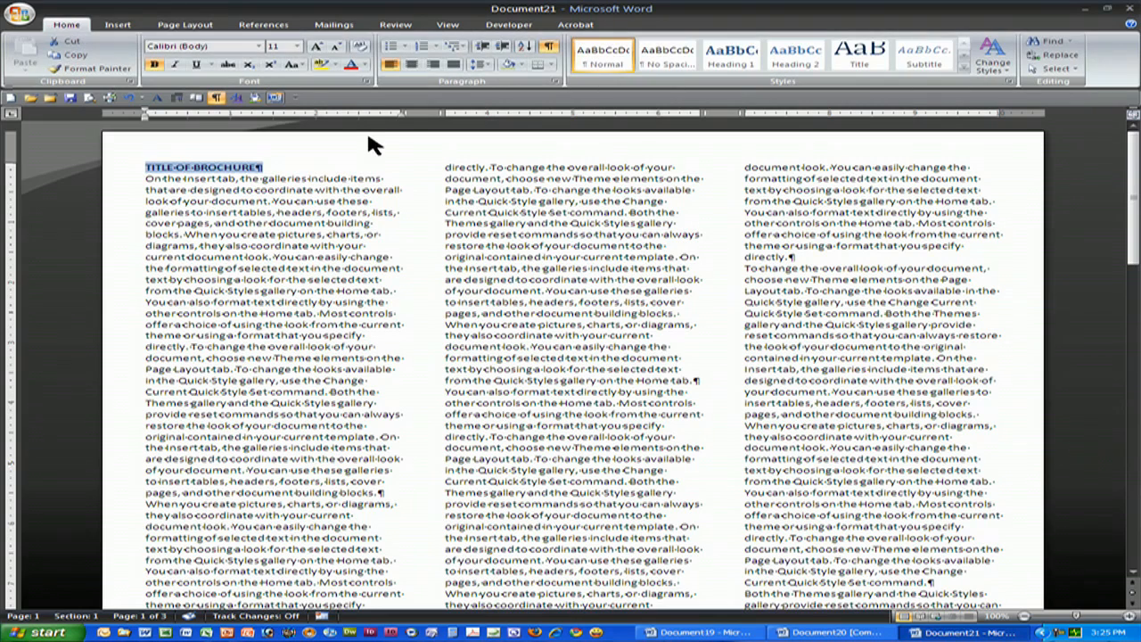